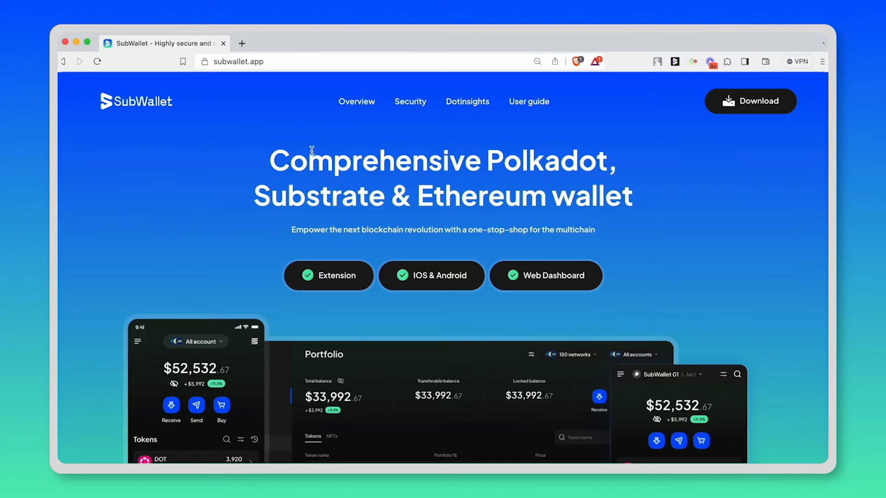
{"action": "mouse_move", "coordinate": [546, 276]}
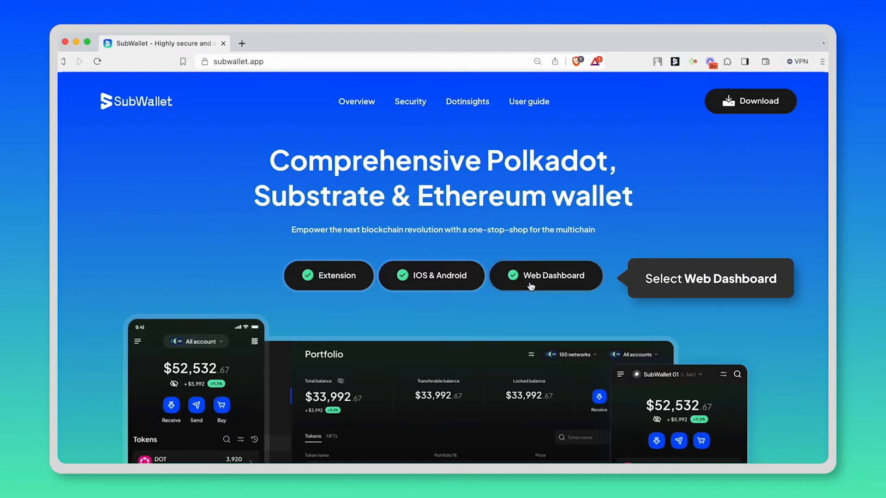
Launch the SubWallet Web Dashboard from subwallet.app, landing on the Portfolio view.
{"action": "left_click", "coordinate": [546, 276]}
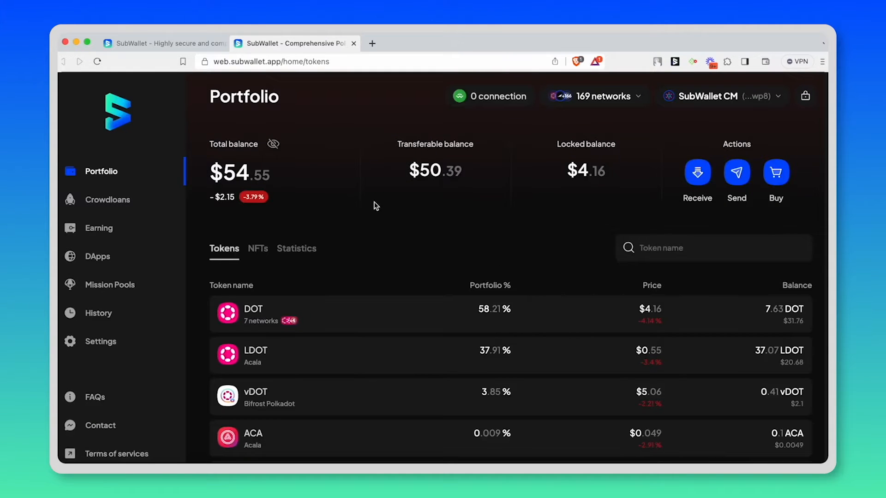
{"action": "mouse_move", "coordinate": [98, 228]}
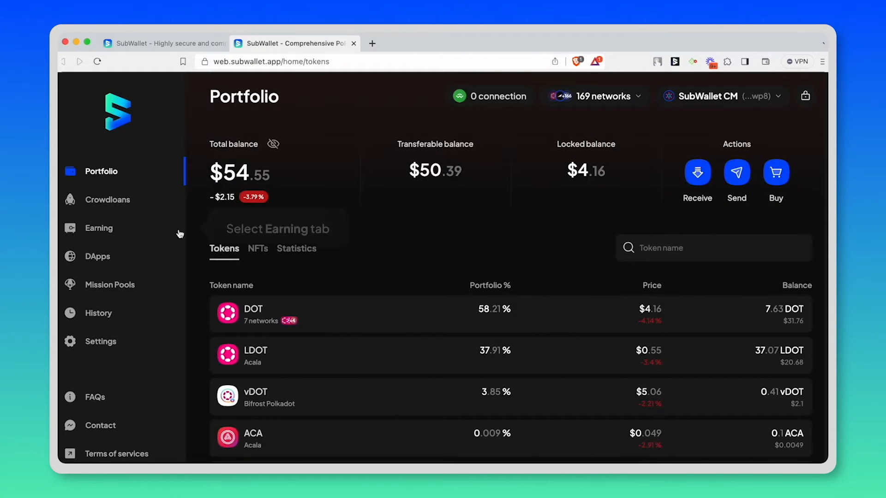
From Earning, start a new stake on the Polkadot Nomination Pool card.
{"action": "left_click", "coordinate": [99, 228]}
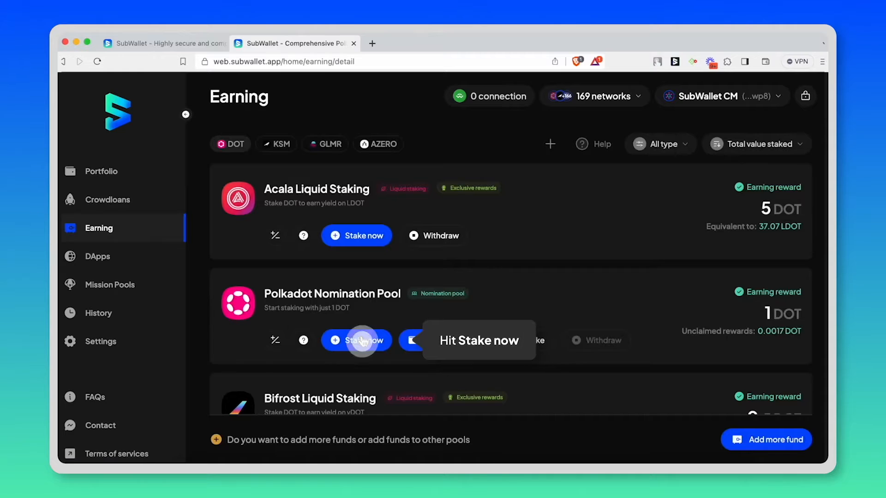
{"action": "left_click", "coordinate": [356, 341]}
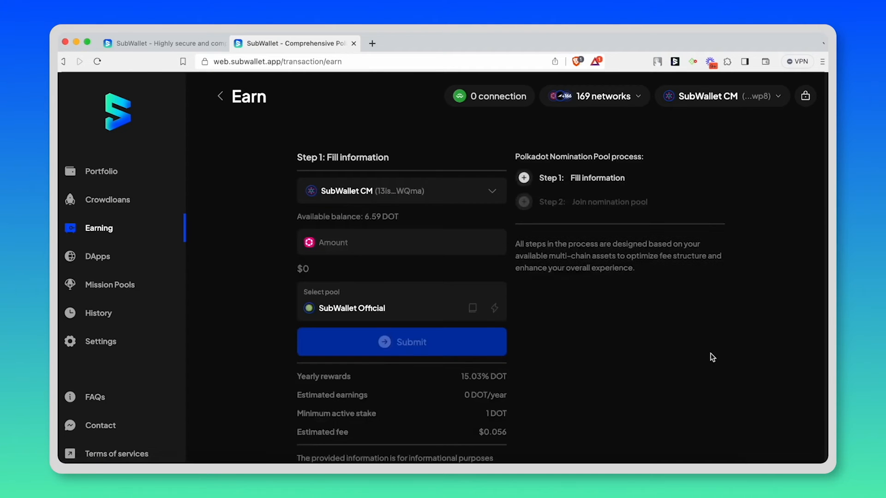
Enter 1 DOT with SubWallet Official as pool and submit the Earn form.
{"action": "left_click", "coordinate": [401, 242]}
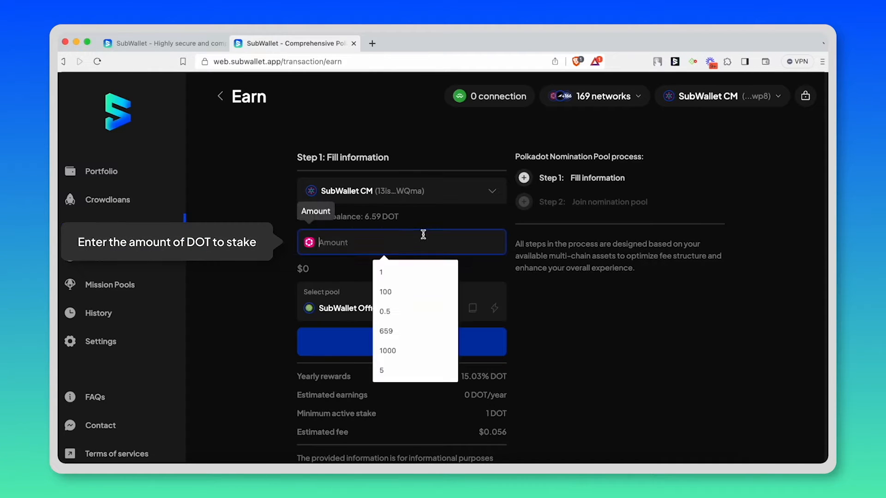
{"action": "left_click", "coordinate": [381, 271]}
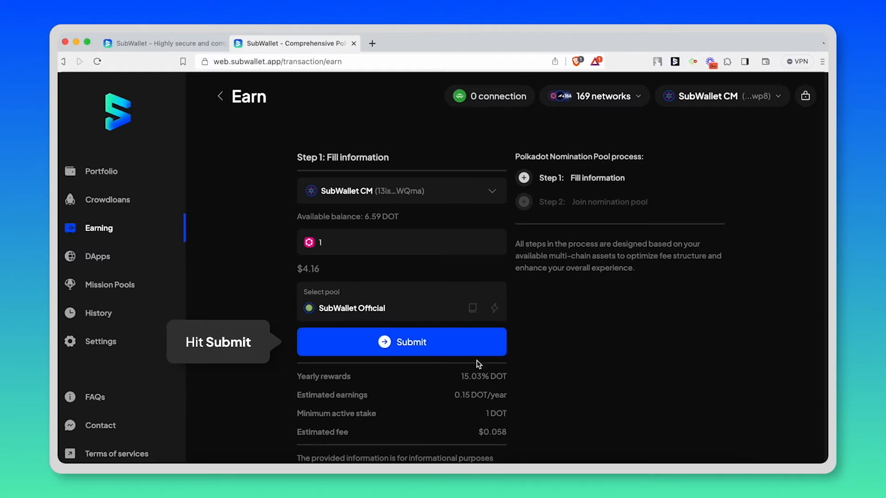
{"action": "left_click", "coordinate": [402, 341]}
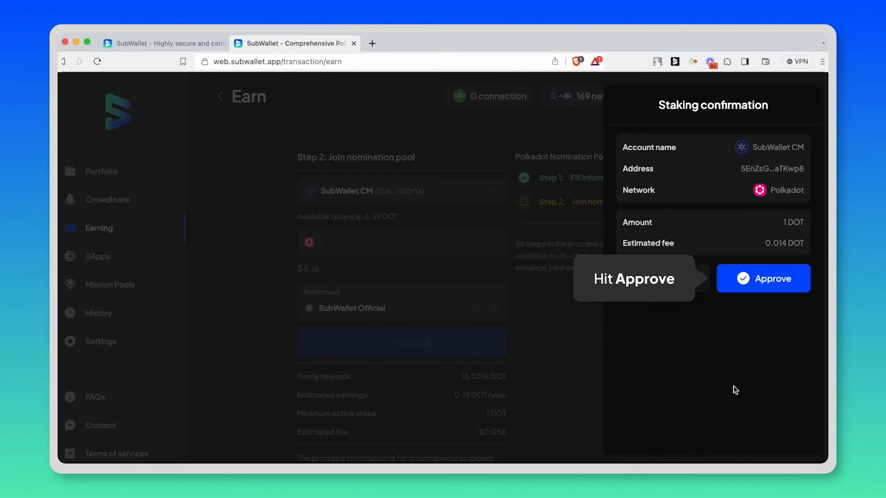
Approve the 1 DOT Polkadot stake and unlock the wallet with its password to sign.
{"action": "left_click", "coordinate": [763, 278]}
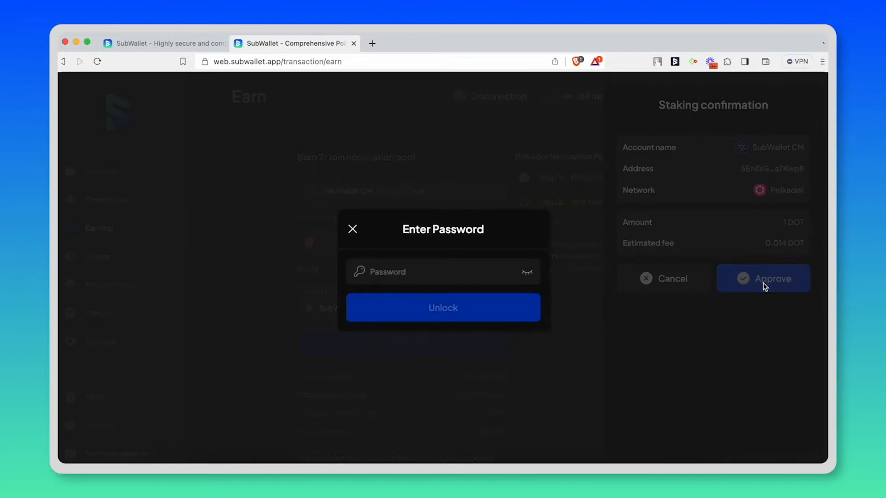
{"action": "left_click", "coordinate": [443, 271]}
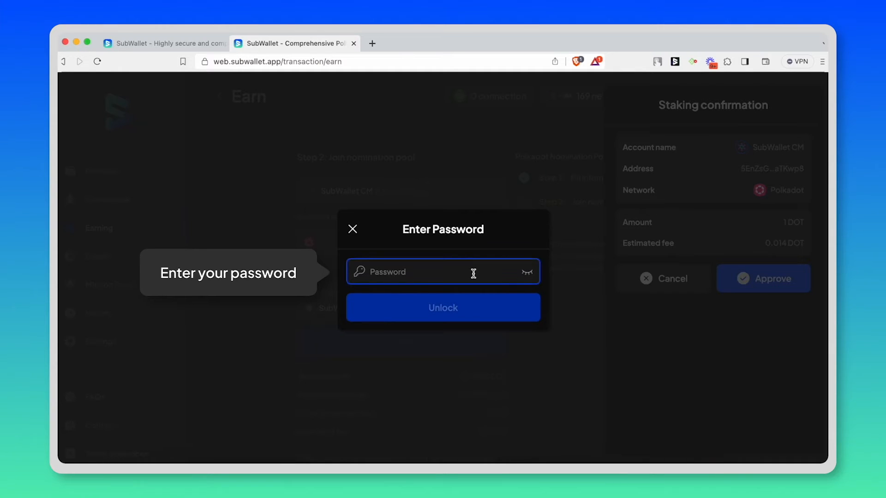
{"action": "type", "text": "password"}
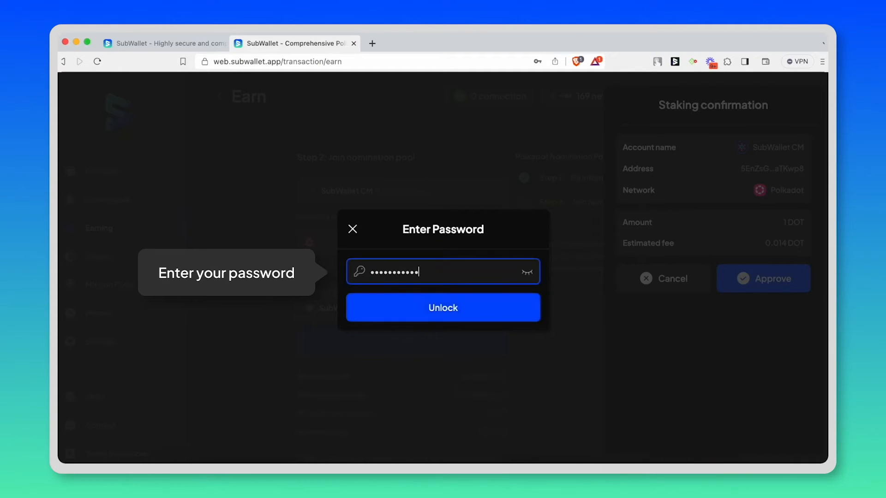
{"action": "left_click", "coordinate": [442, 307]}
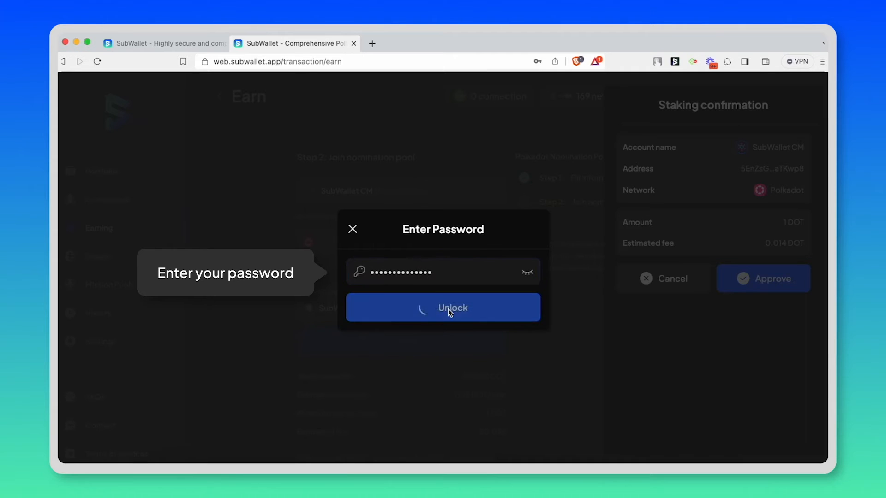
{"action": "left_click", "coordinate": [443, 308]}
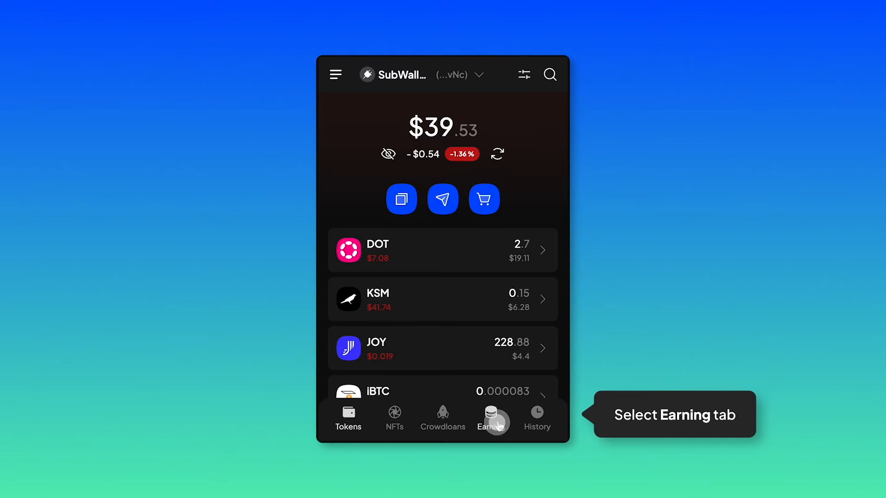
From Earning, add a DOT nomination pool position and continue past the info sheet to the Start earning form.
{"action": "left_click", "coordinate": [489, 418]}
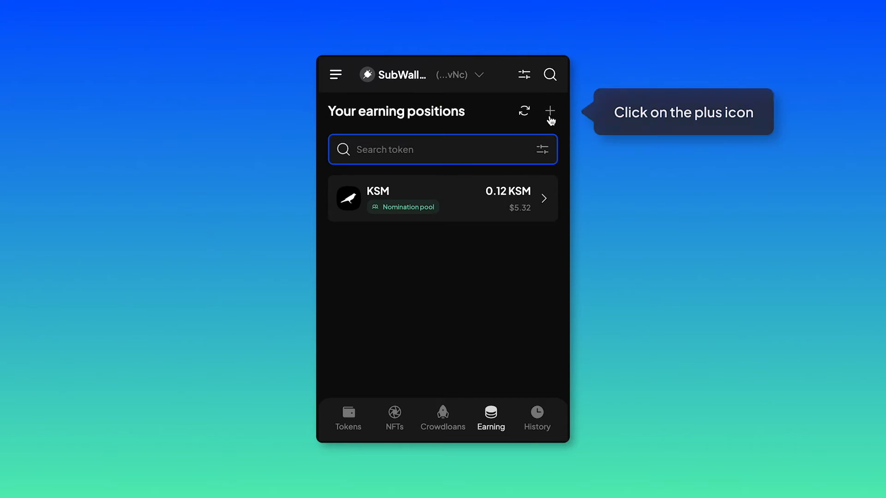
{"action": "left_click", "coordinate": [549, 111]}
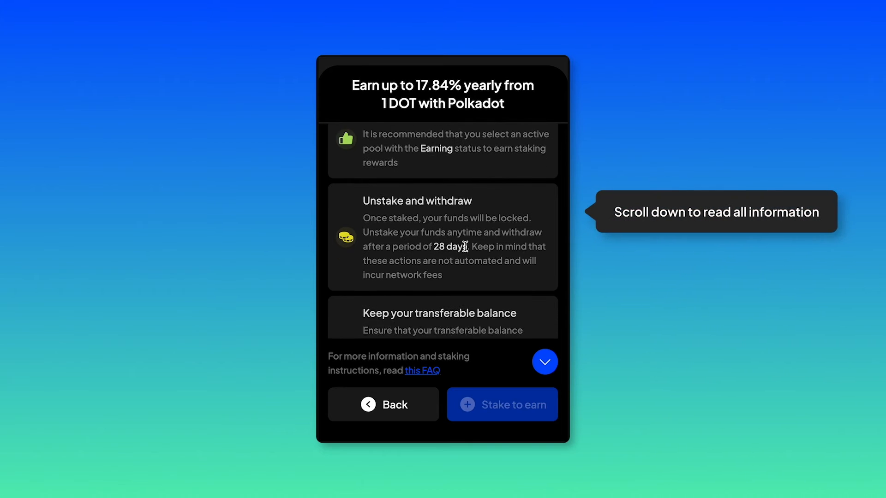
{"action": "scroll", "scroll_direction": "down", "scroll_amount": 3}
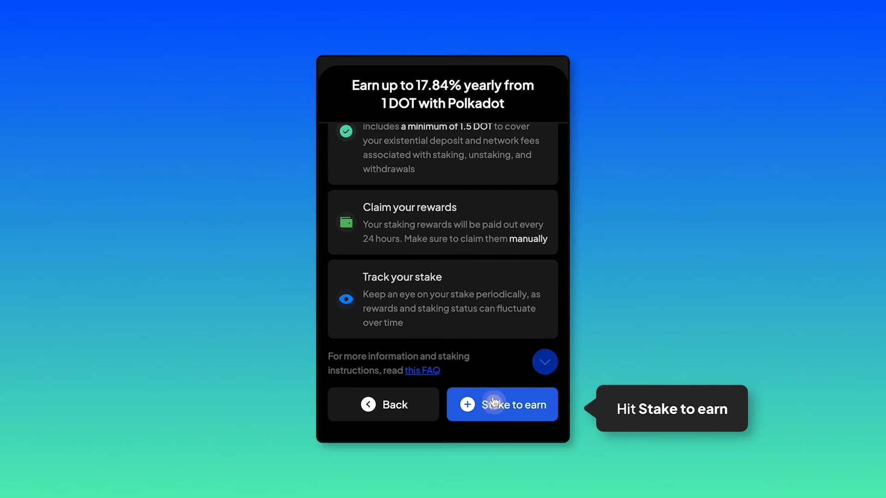
{"action": "left_click", "coordinate": [502, 404]}
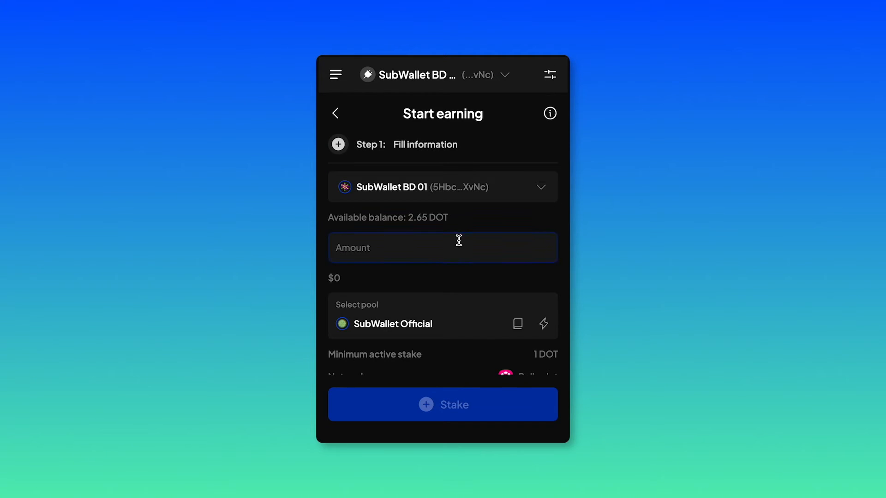
Enter 1 DOT with SubWallet Official as pool and submit the stake.
{"action": "left_click", "coordinate": [442, 247]}
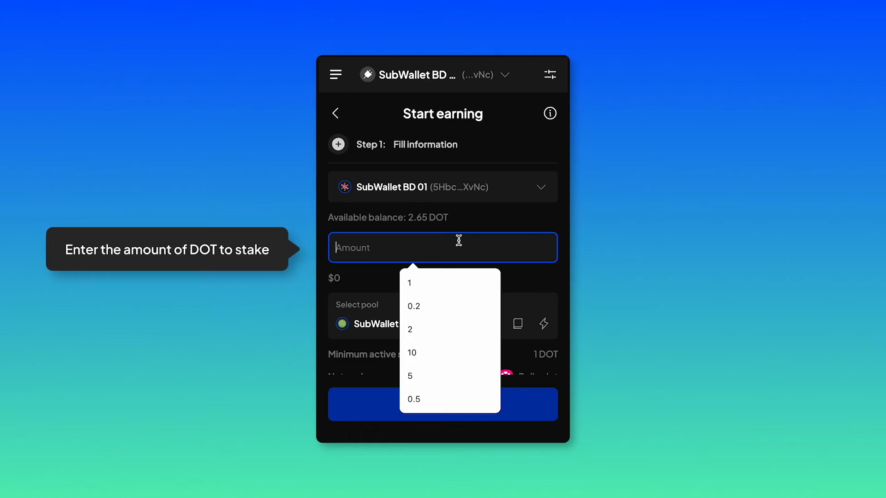
{"action": "left_click", "coordinate": [410, 282]}
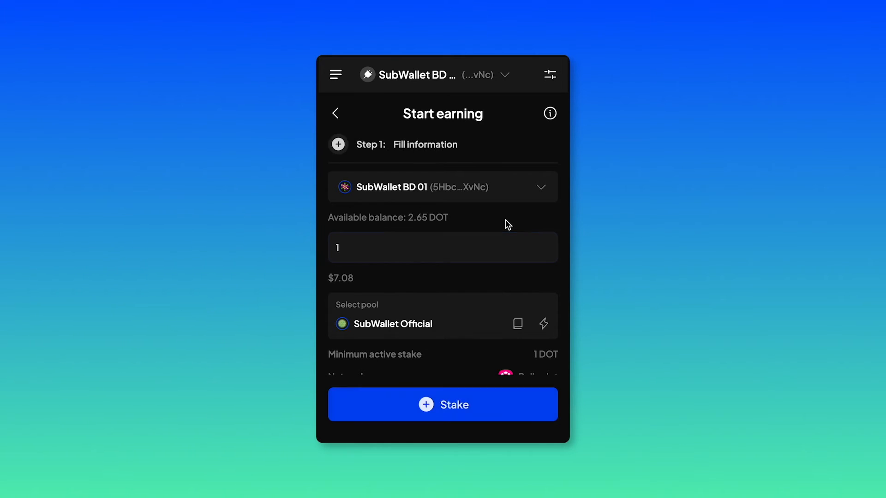
{"action": "scroll", "scroll_direction": "down", "scroll_amount": 3}
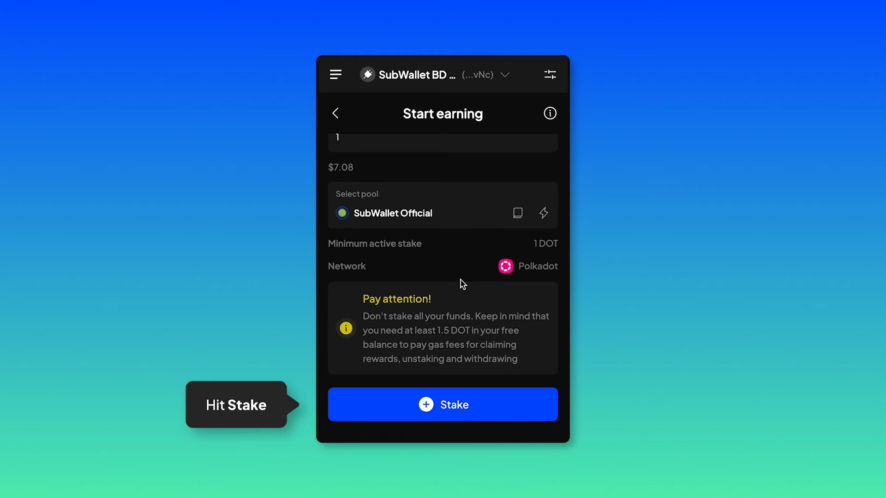
{"action": "left_click", "coordinate": [443, 404]}
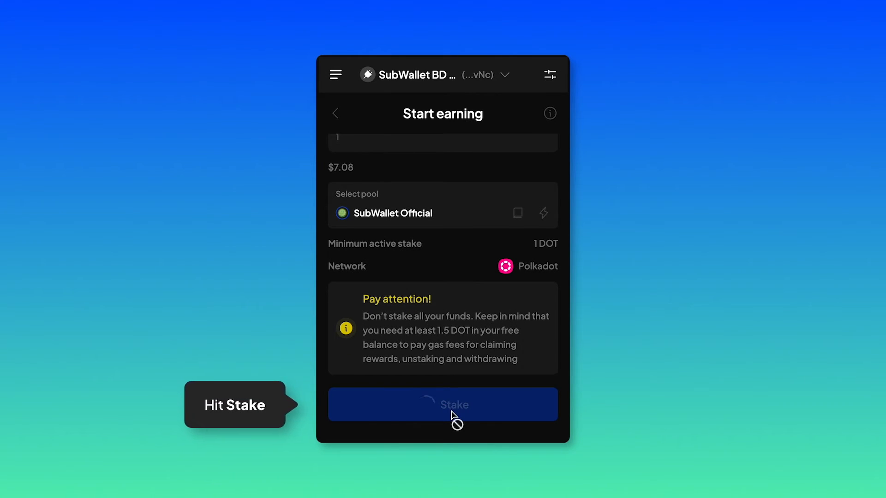
{"action": "left_click", "coordinate": [442, 404]}
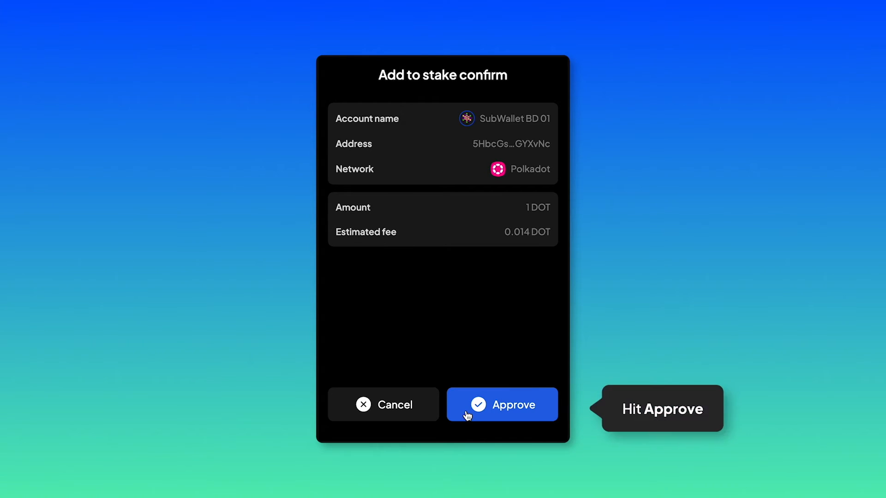
Approve the Add to stake transaction and return to the wallet home after All done.
{"action": "left_click", "coordinate": [502, 404]}
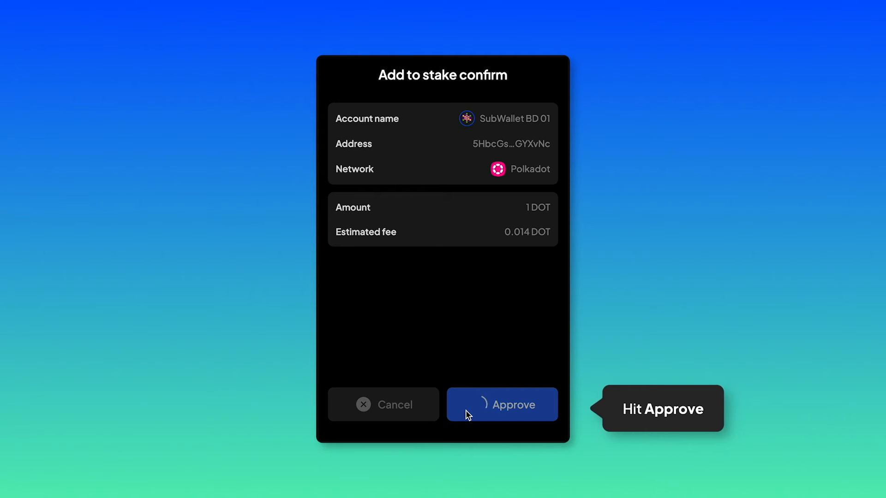
{"action": "left_click", "coordinate": [500, 404]}
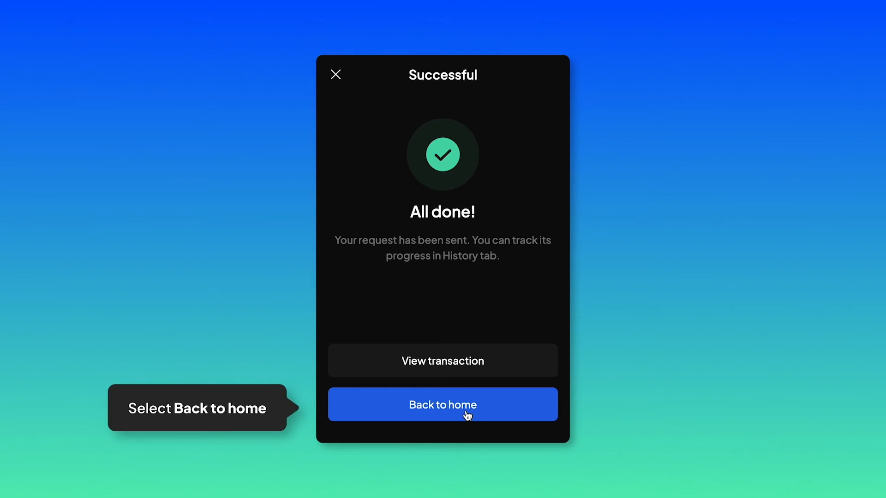
{"action": "left_click", "coordinate": [442, 404]}
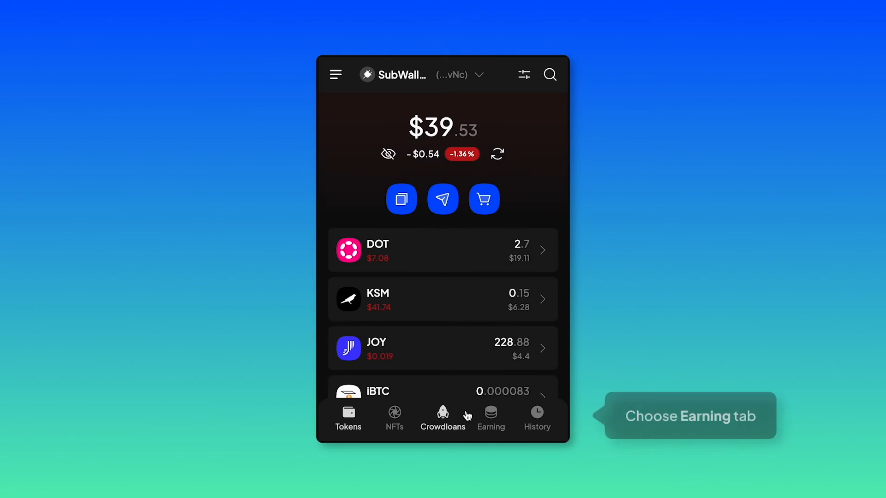
View the DOT earning position showing 1 DOT staked, scrolling through Account and Nomination info.
{"action": "left_click", "coordinate": [490, 418]}
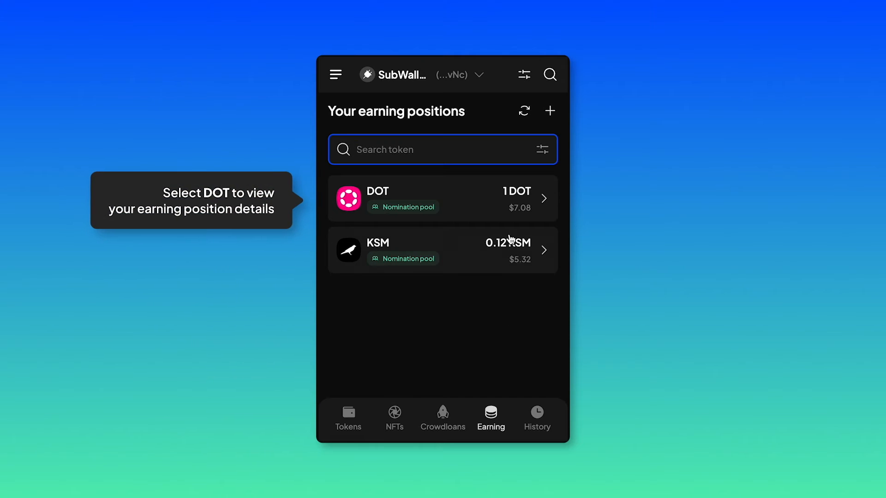
{"action": "left_click", "coordinate": [442, 198]}
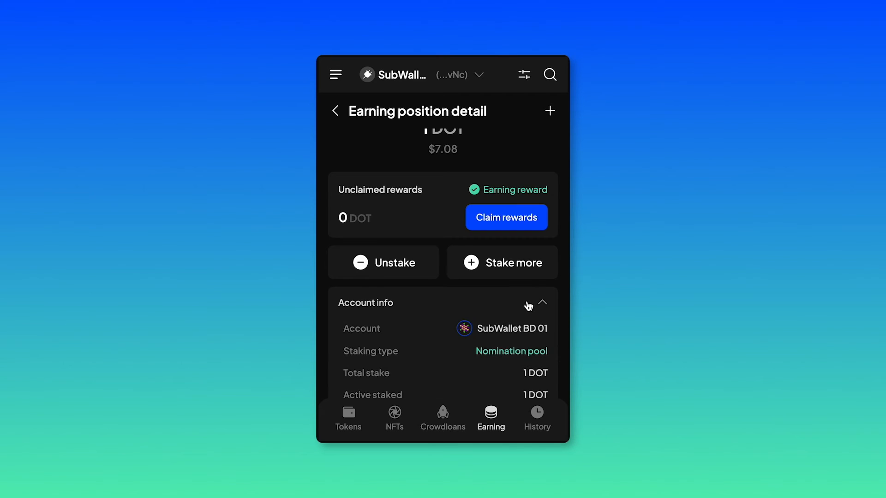
{"action": "scroll", "scroll_direction": "down", "scroll_amount": 3}
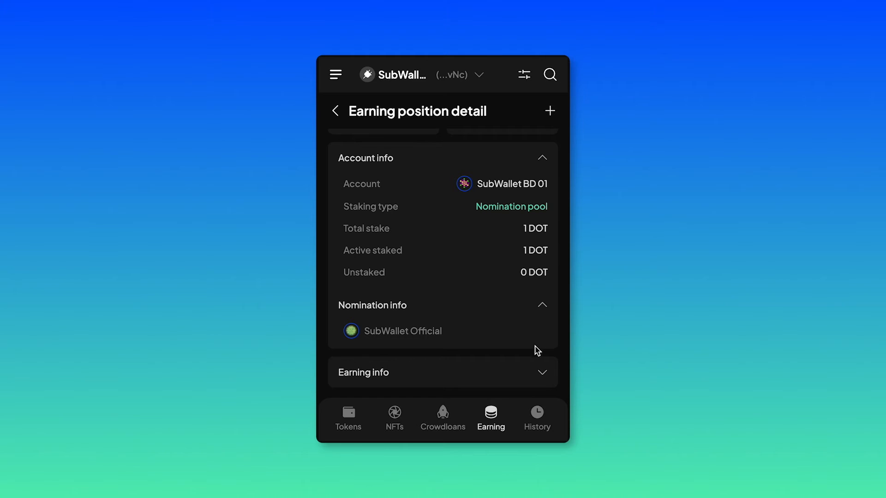
{"action": "scroll", "scroll_direction": "down", "scroll_amount": 3}
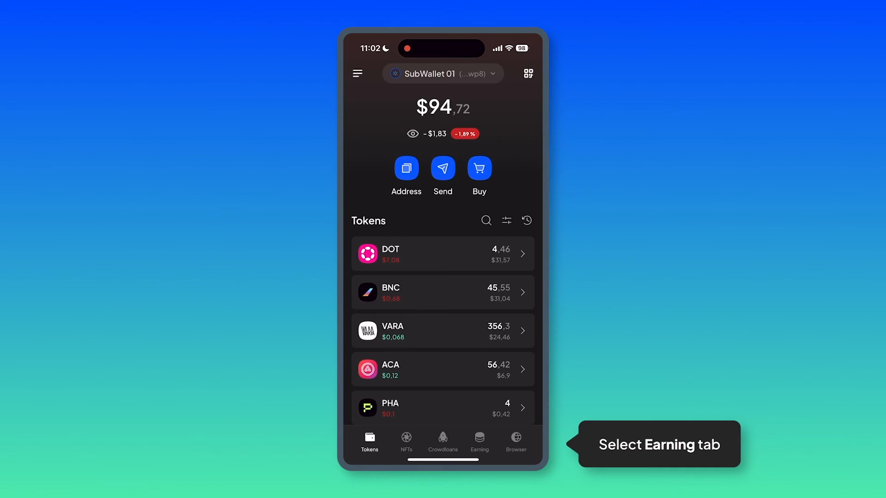
From Earning, choose DOT, read the info sheet and continue to the Start earning form.
{"action": "left_click", "coordinate": [479, 441]}
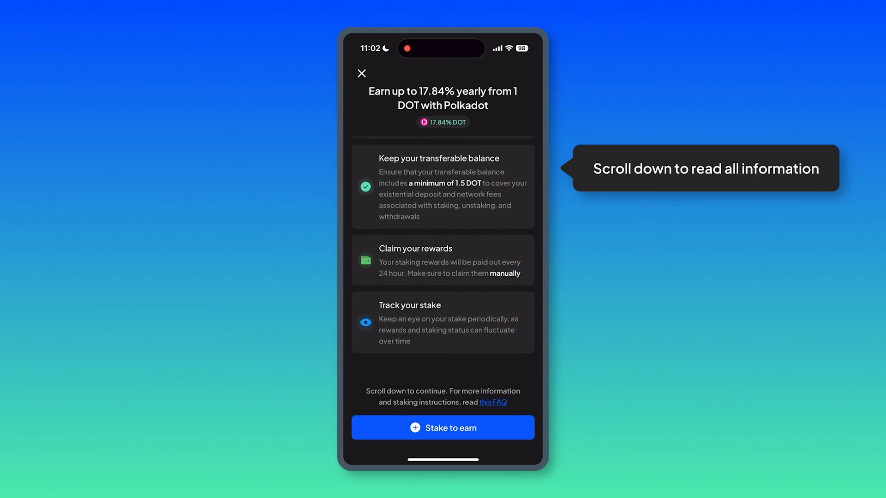
{"action": "scroll", "scroll_direction": "down", "scroll_amount": 3}
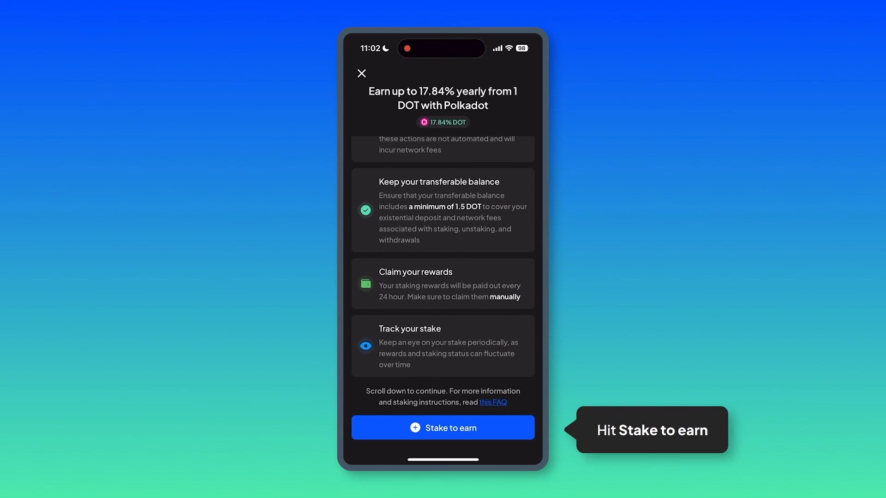
{"action": "left_click", "coordinate": [443, 427]}
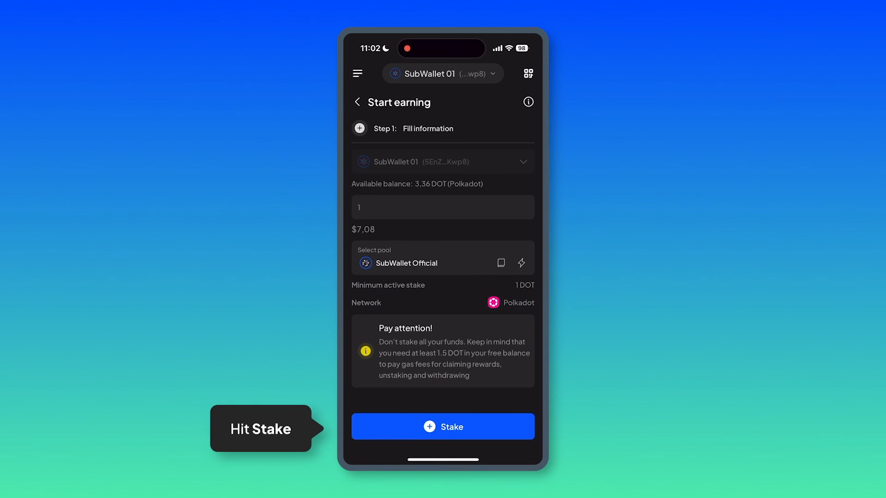
Stake 1 DOT with SubWallet Official, approve the transaction and return home after All done.
{"action": "left_click", "coordinate": [442, 426]}
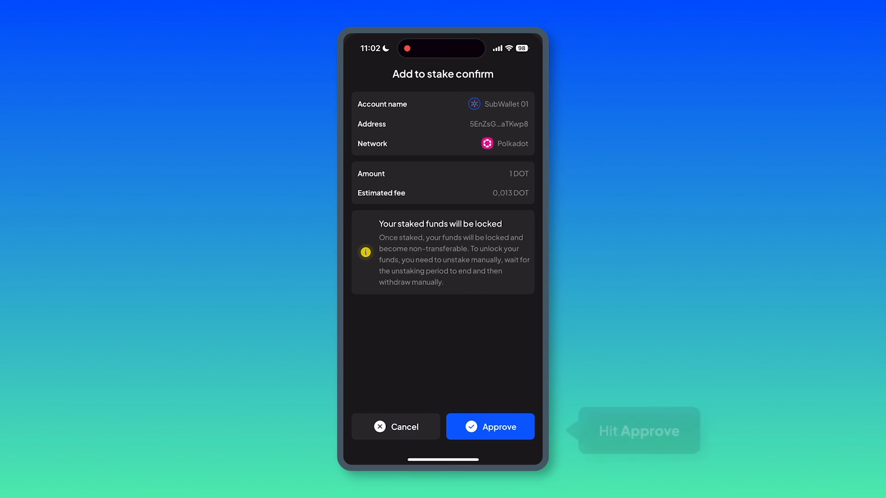
{"action": "left_click", "coordinate": [489, 426]}
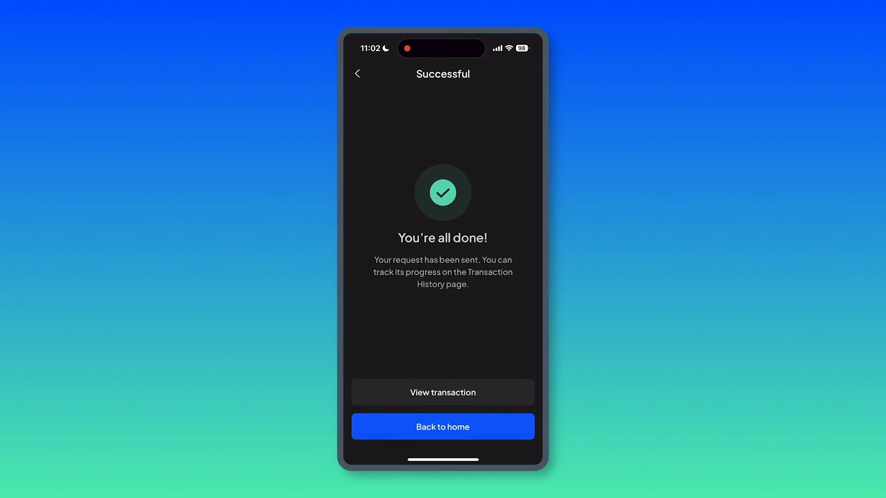
{"action": "left_click", "coordinate": [442, 426]}
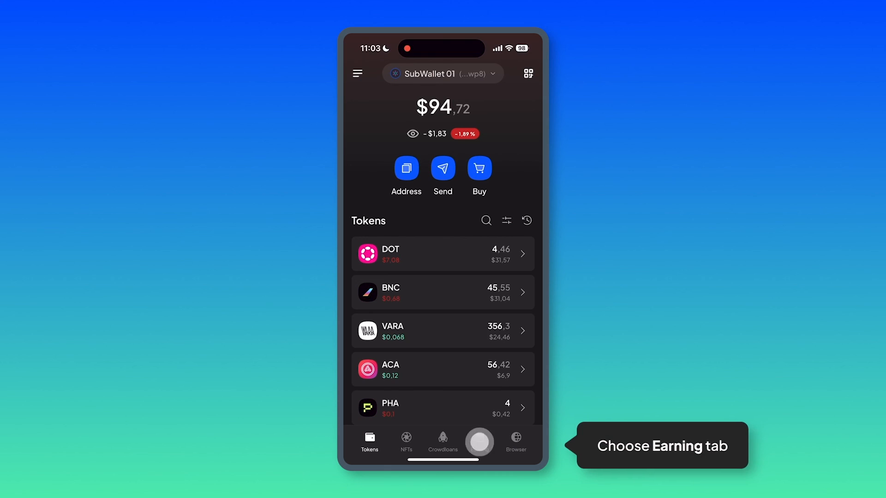
View the DOT earning position and expand Account info and Nomination info showing 1 DOT with SubWallet Official.
{"action": "left_click", "coordinate": [479, 441]}
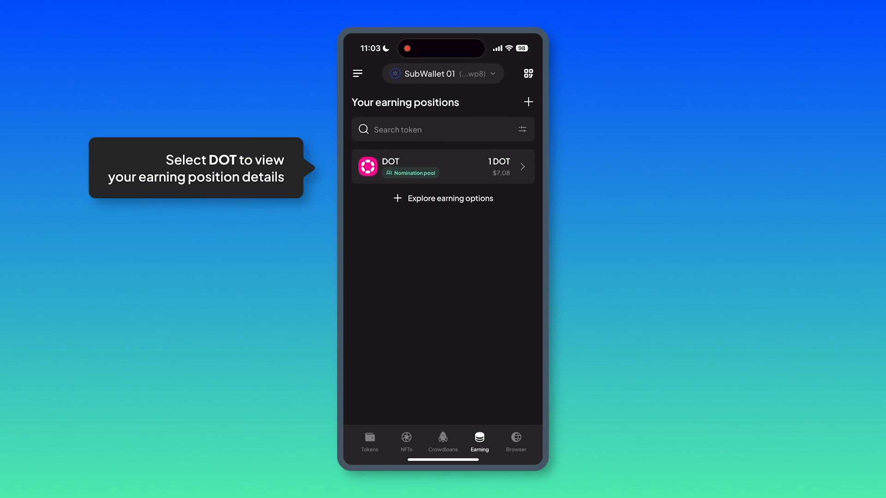
{"action": "left_click", "coordinate": [442, 167]}
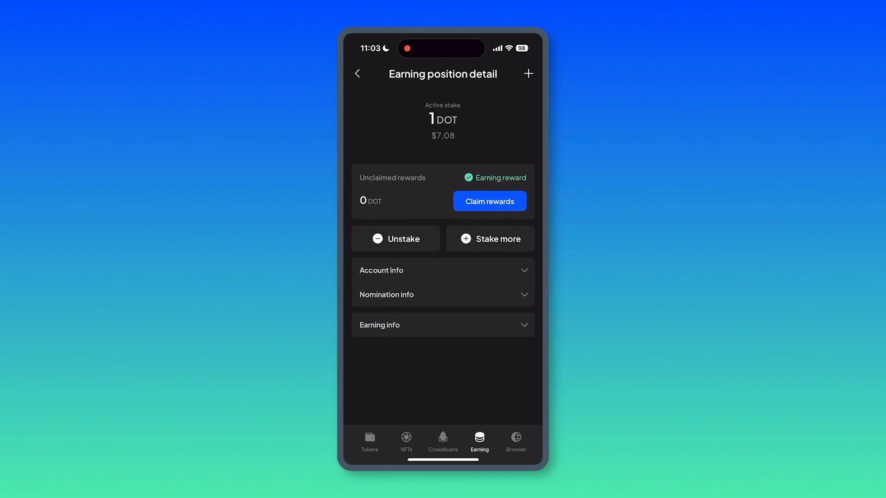
{"action": "left_click", "coordinate": [443, 271]}
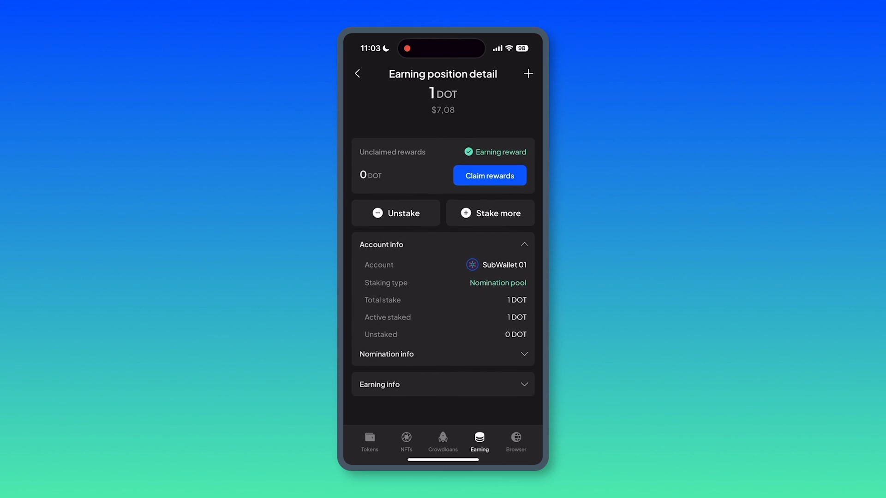
{"action": "left_click", "coordinate": [442, 354]}
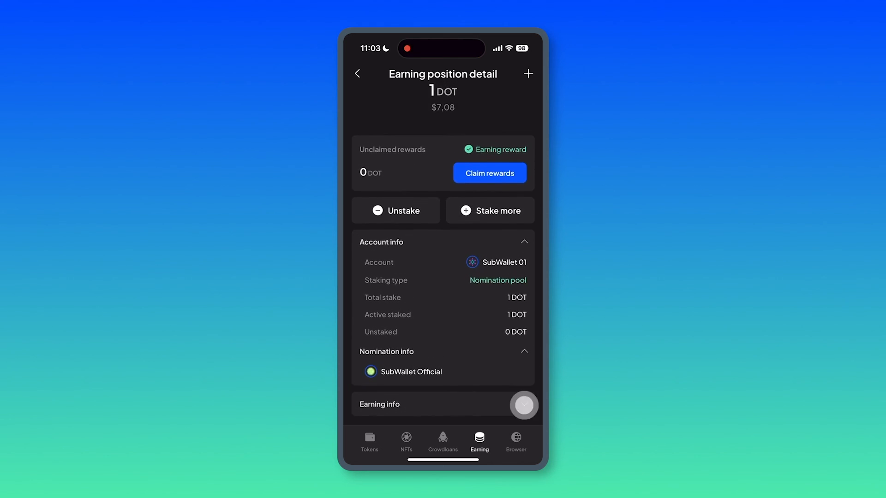